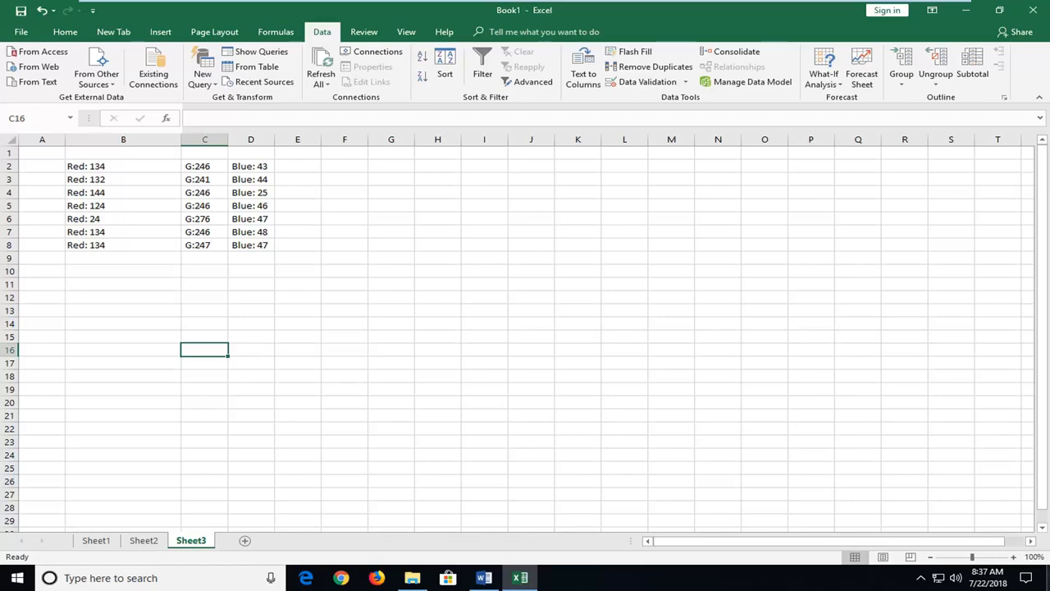
{"action": "mouse_move", "coordinate": [747, 549]}
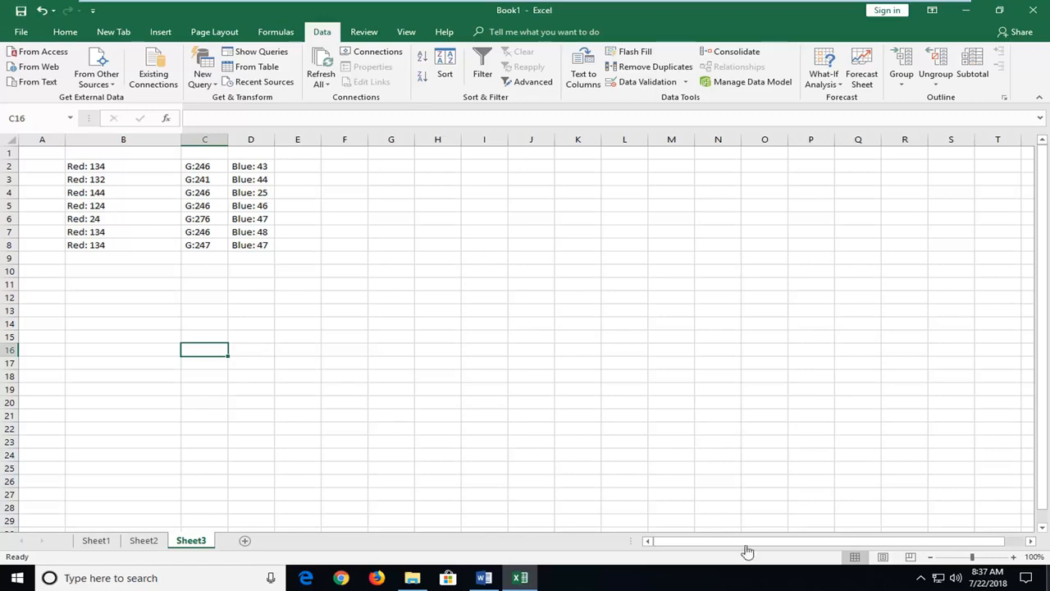
Step: Switch the ribbon to the Home tab to show formatting and alignment commands
{"action": "left_click", "coordinate": [65, 31]}
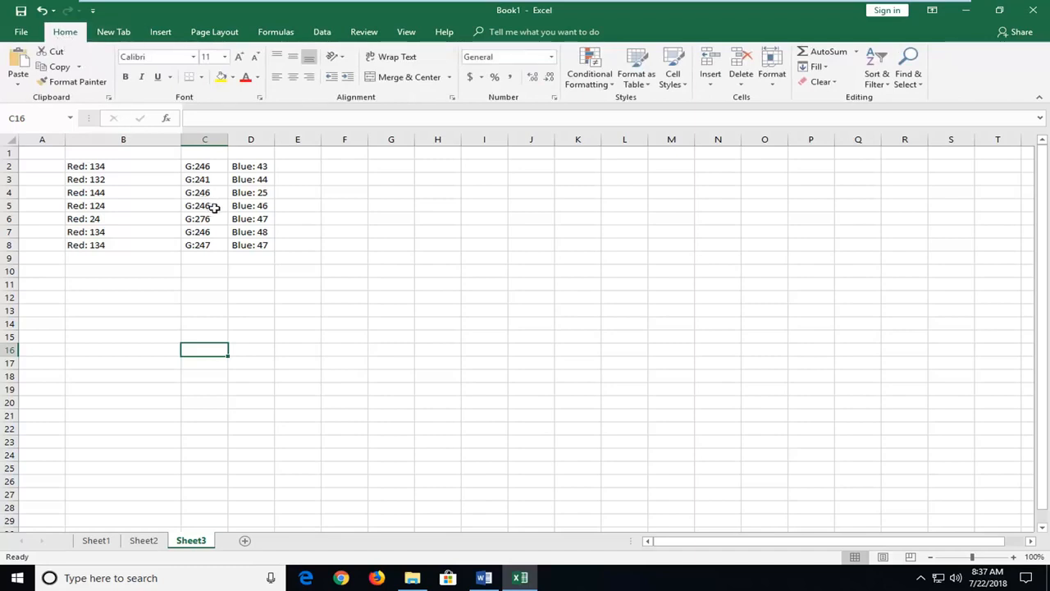
Step: Select cells B2 through D2 containing Red: 134, G:246 and Blue: 43
{"action": "left_click", "coordinate": [250, 166]}
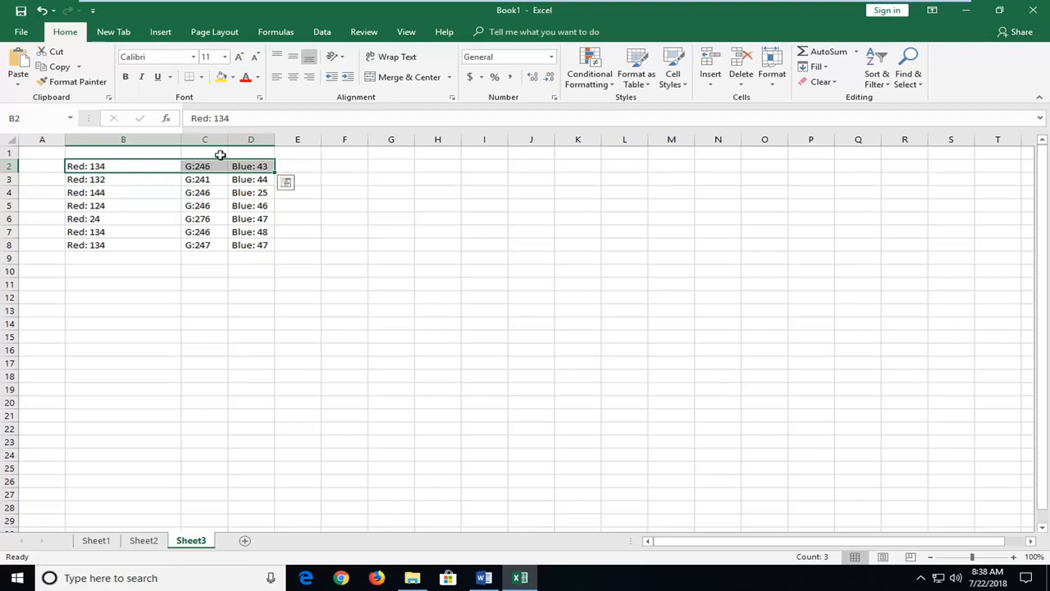
{"action": "mouse_move", "coordinate": [408, 76]}
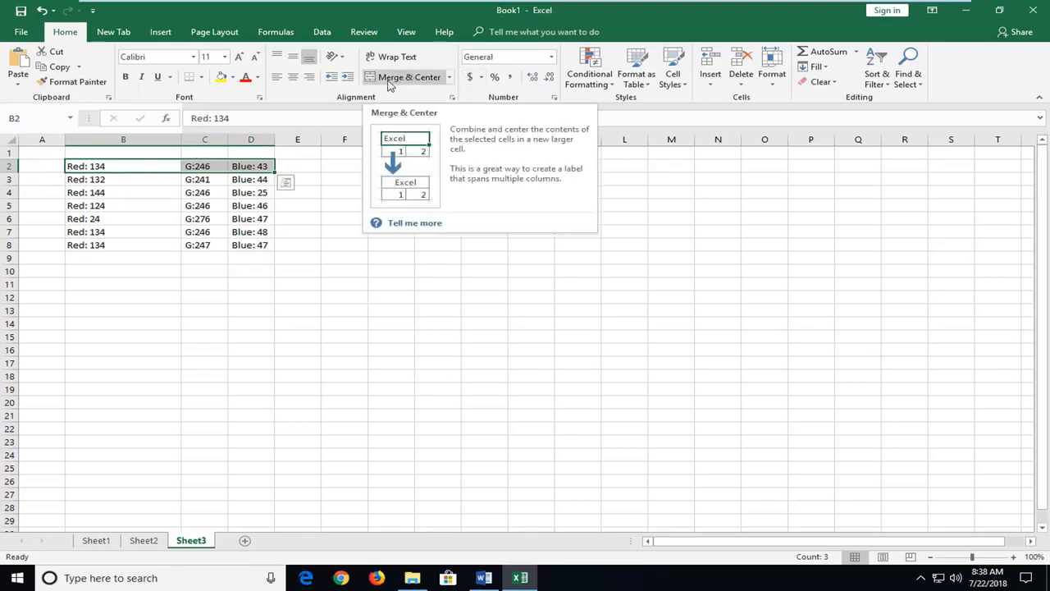
Step: Apply Merge & Center to B2:D2 and accept keeping only Red: 134
{"action": "left_click", "coordinate": [408, 77]}
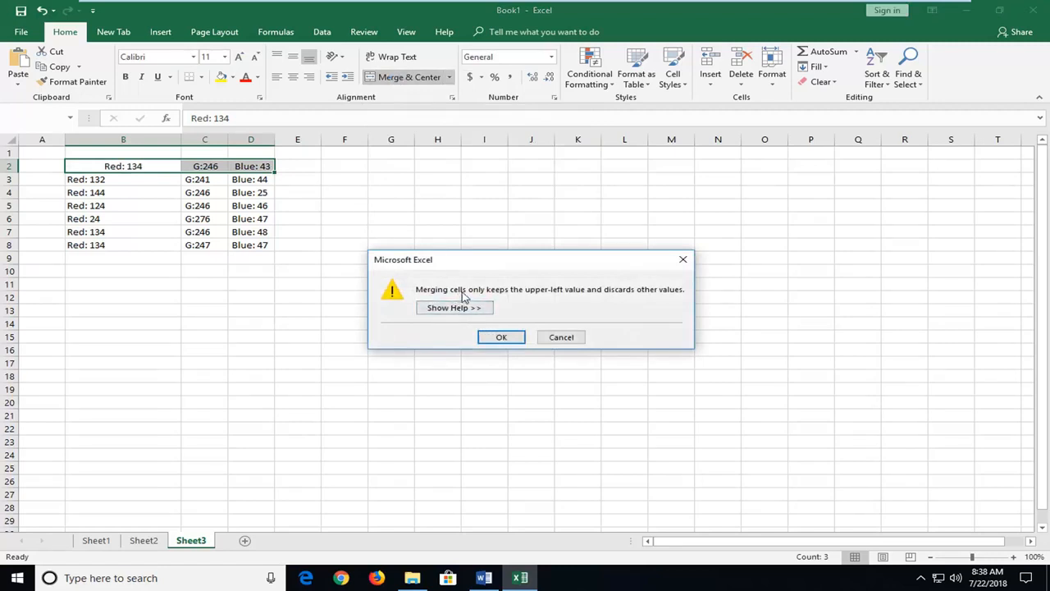
{"action": "mouse_move", "coordinate": [614, 302]}
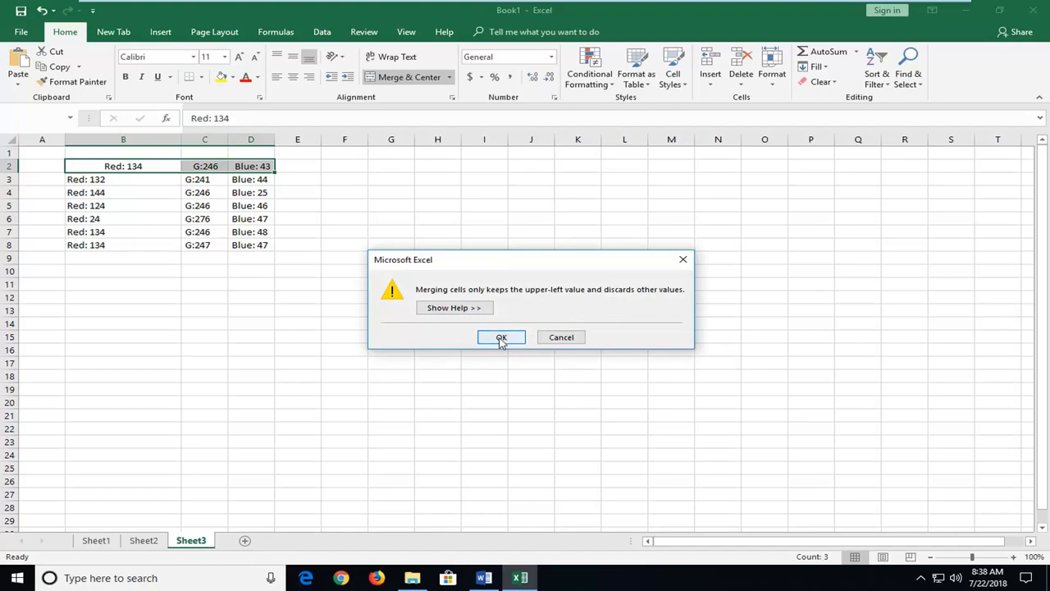
{"action": "left_click", "coordinate": [501, 338]}
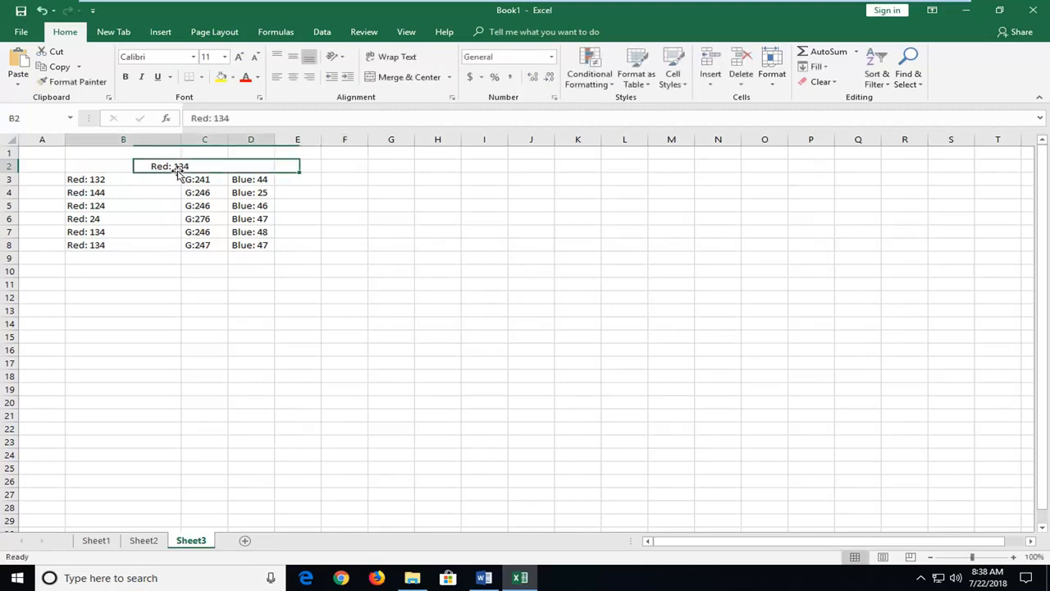
Step: Toggle Merge & Center off so Red: 134 sits alone in B2
{"action": "left_click", "coordinate": [404, 77]}
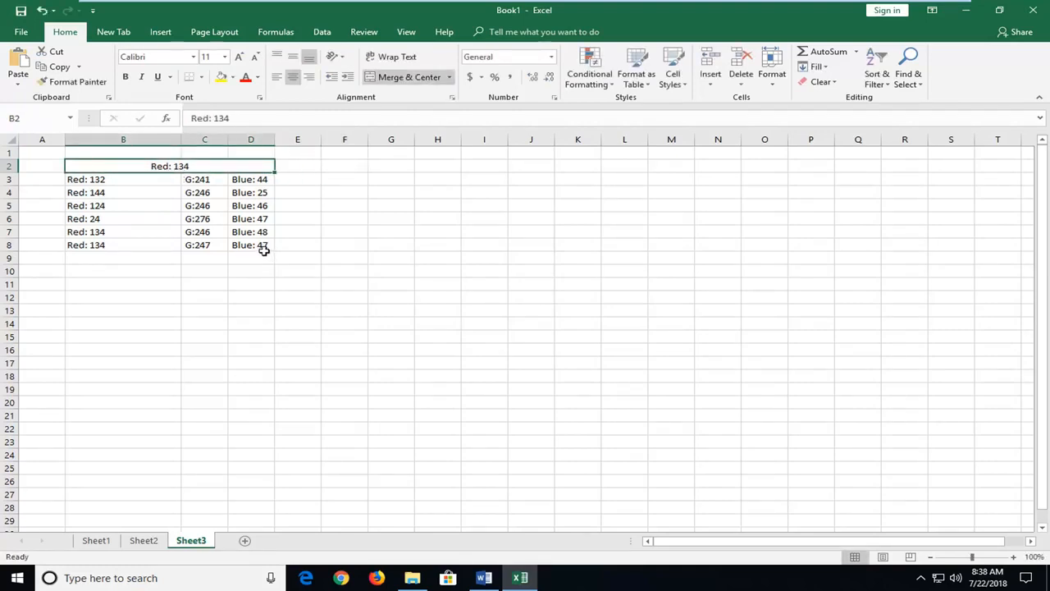
{"action": "mouse_move", "coordinate": [146, 191]}
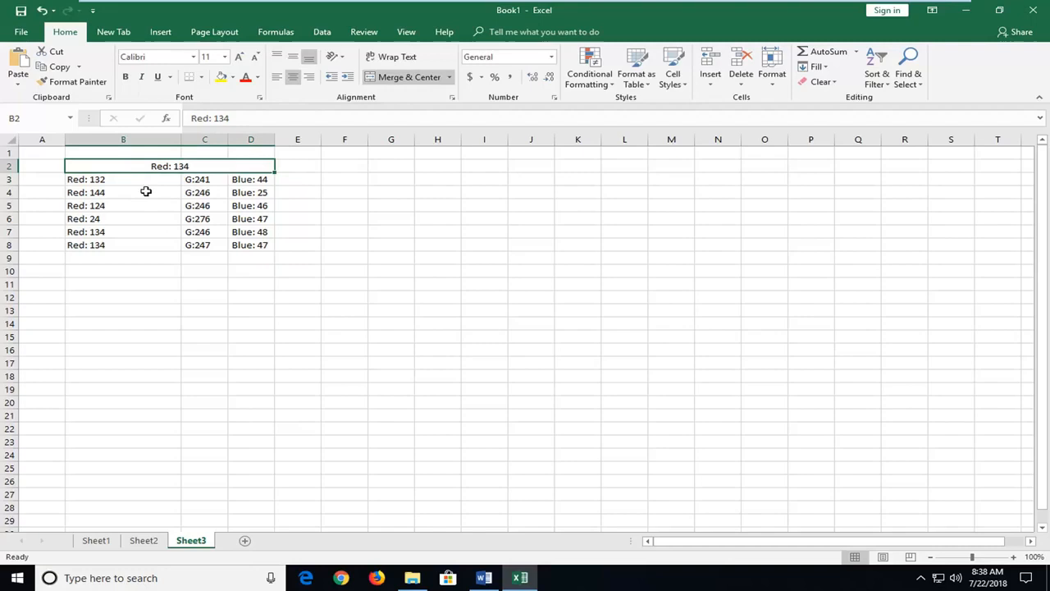
{"action": "mouse_move", "coordinate": [212, 178]}
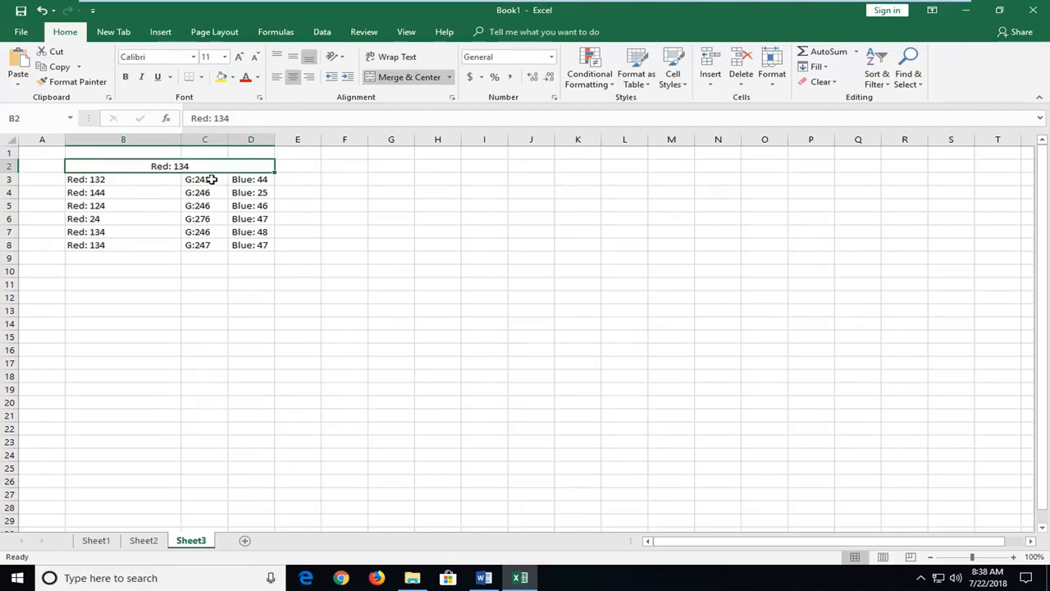
{"action": "mouse_move", "coordinate": [414, 111]}
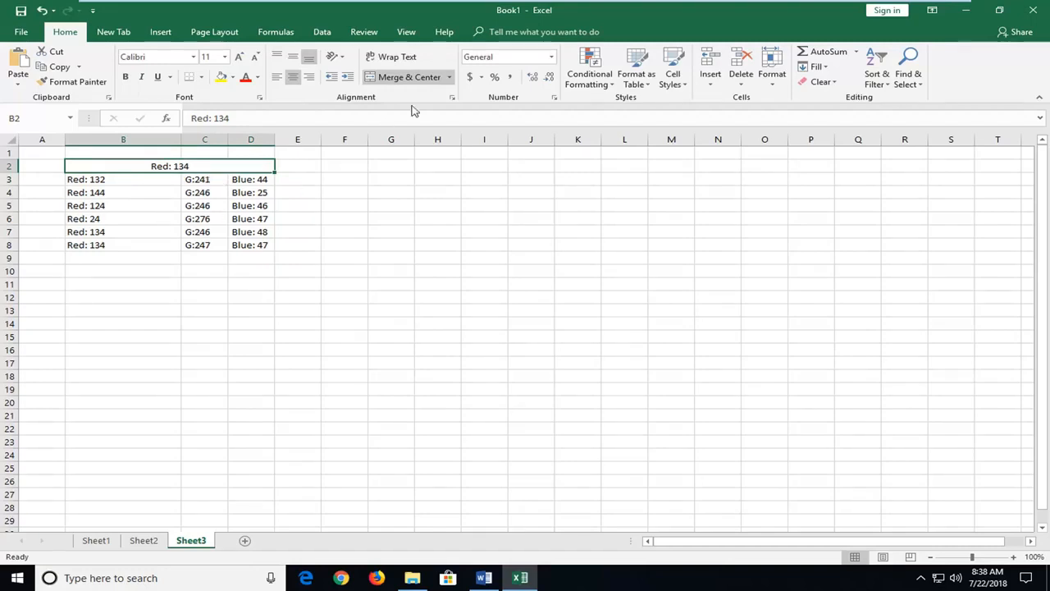
{"action": "left_click", "coordinate": [404, 76]}
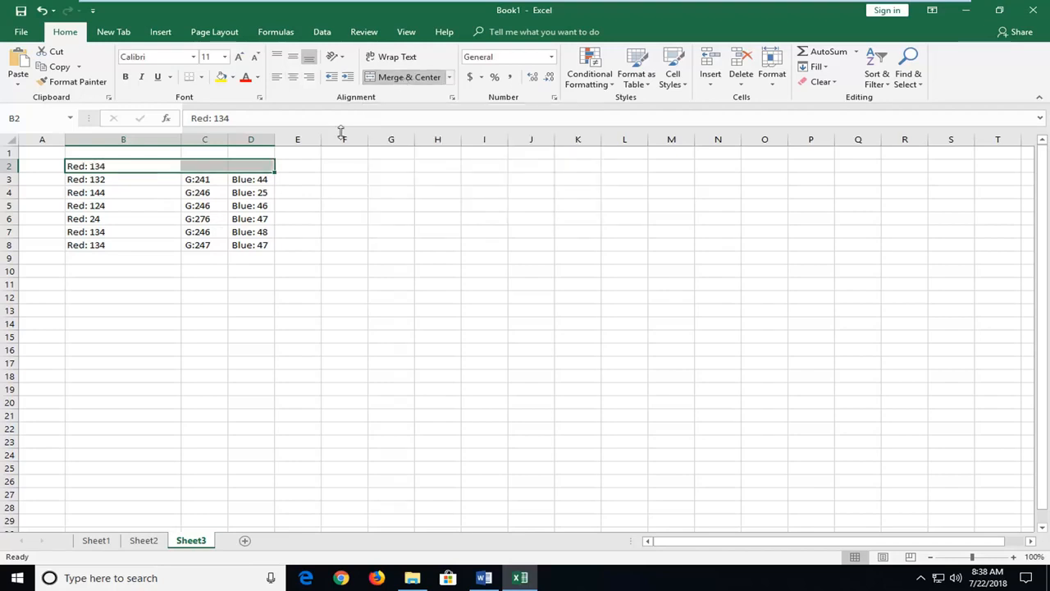
Step: Choose Unmerge Cells from the merge options, leaving Red: 134 alone in B2
{"action": "left_click", "coordinate": [450, 77]}
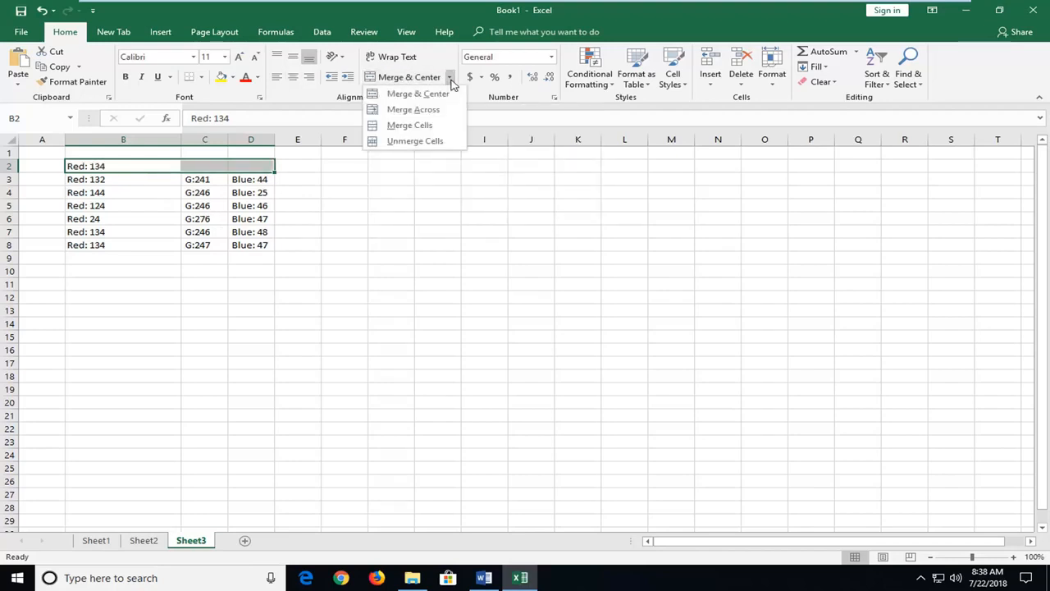
{"action": "mouse_move", "coordinate": [316, 168]}
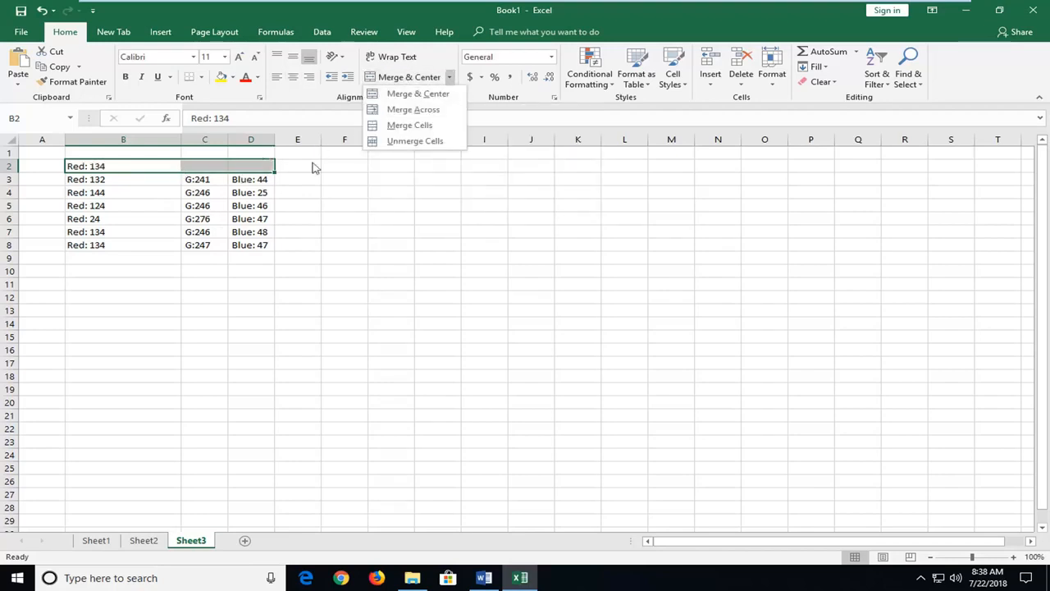
{"action": "mouse_move", "coordinate": [417, 93]}
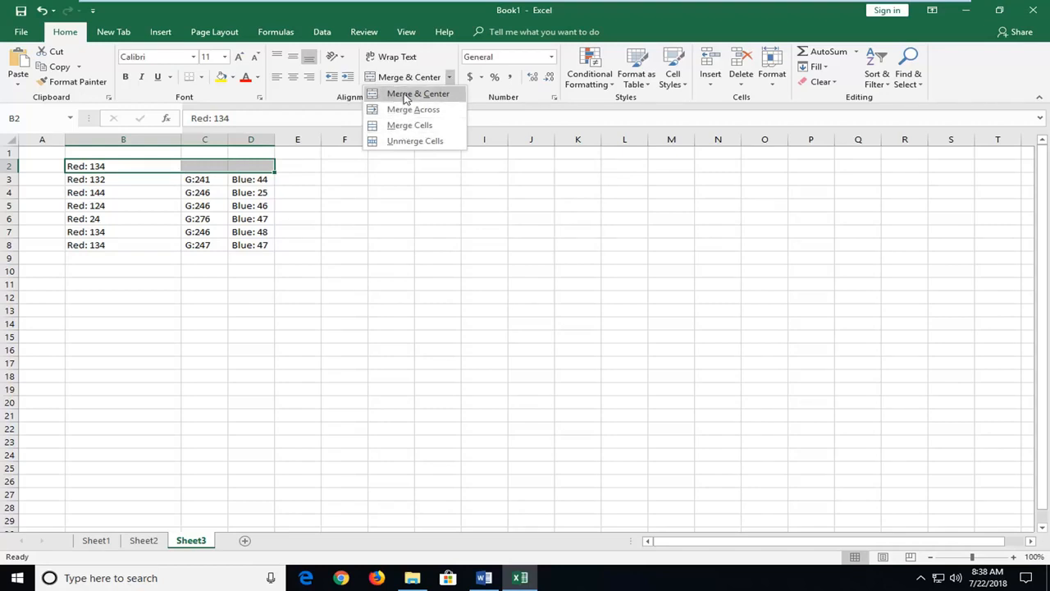
{"action": "mouse_move", "coordinate": [413, 109]}
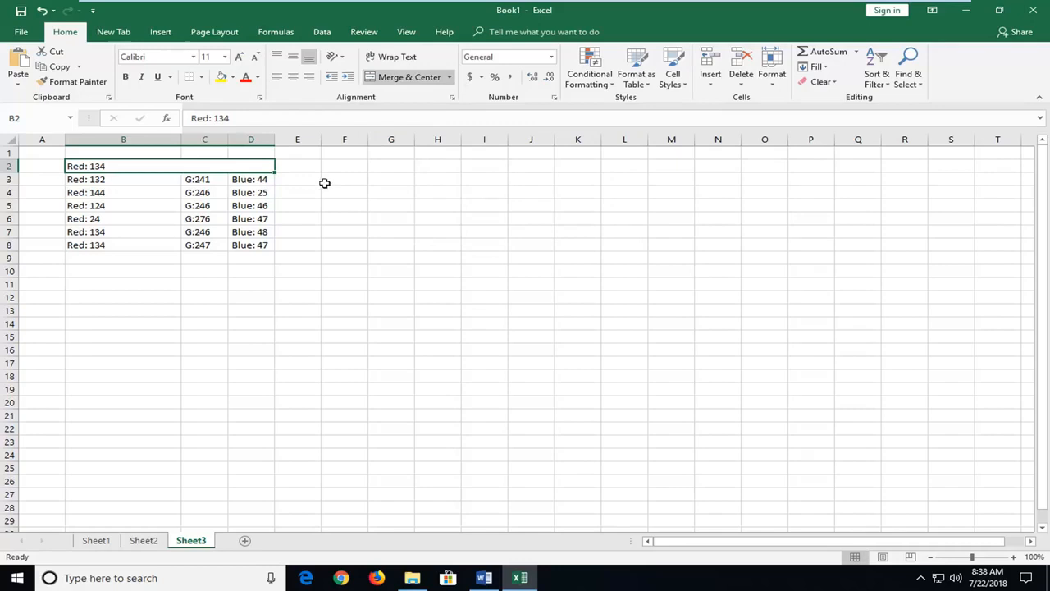
{"action": "left_click", "coordinate": [449, 77]}
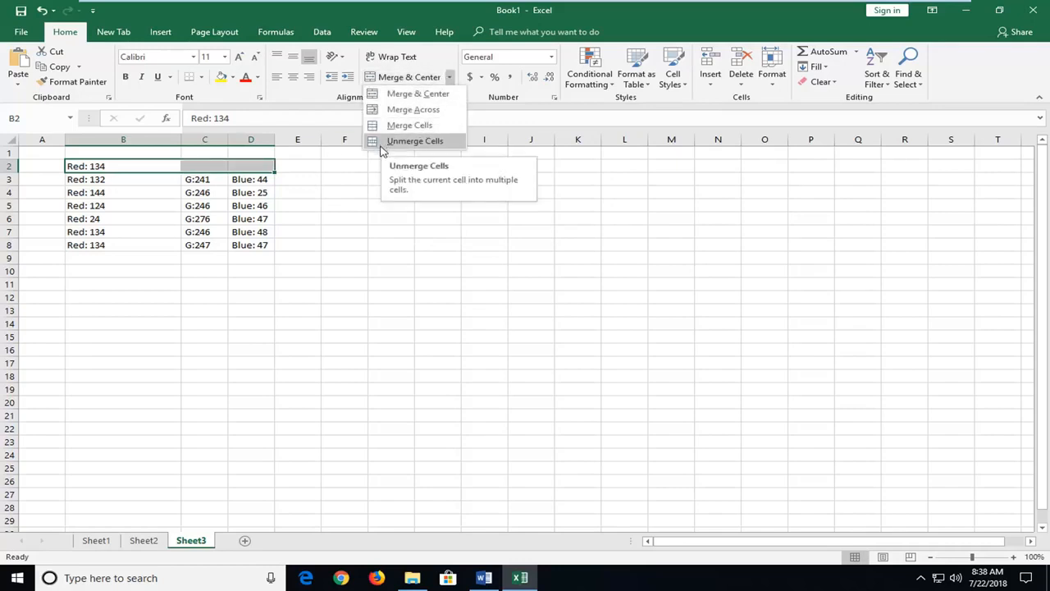
{"action": "left_click", "coordinate": [414, 140]}
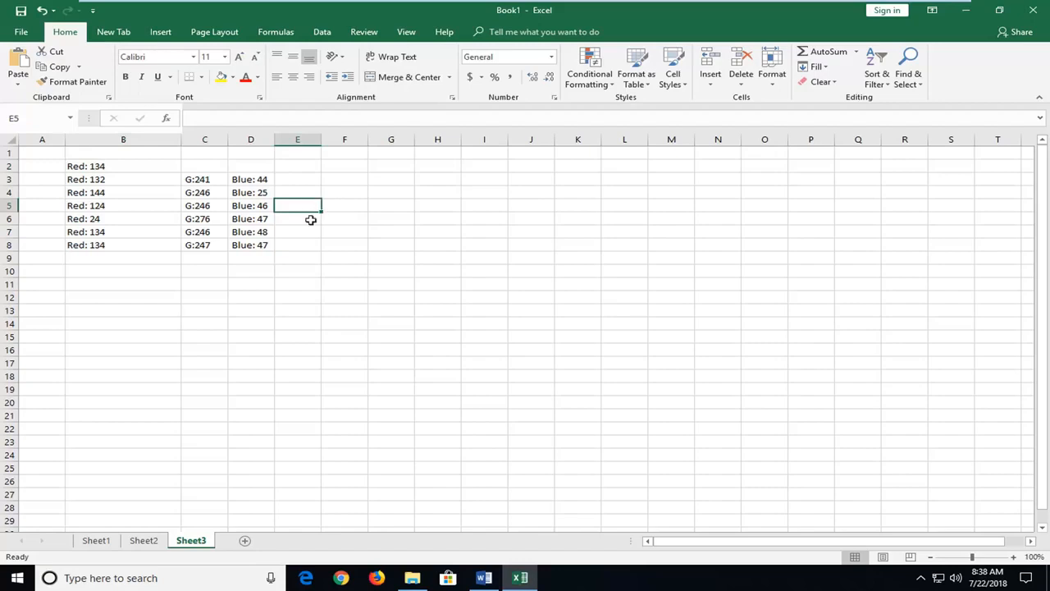
{"action": "mouse_move", "coordinate": [365, 236]}
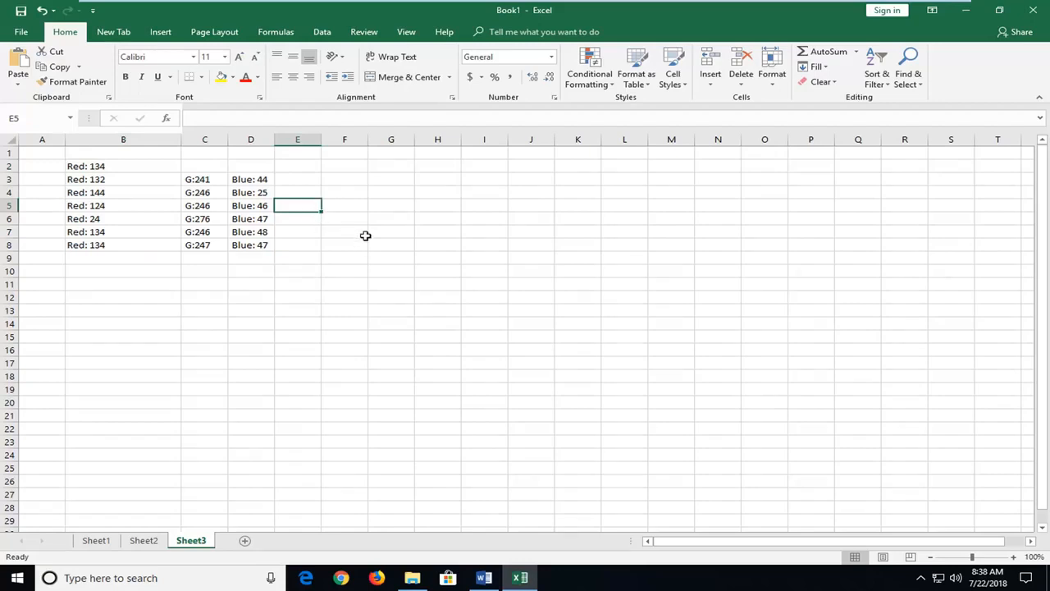
{"action": "mouse_move", "coordinate": [361, 235]}
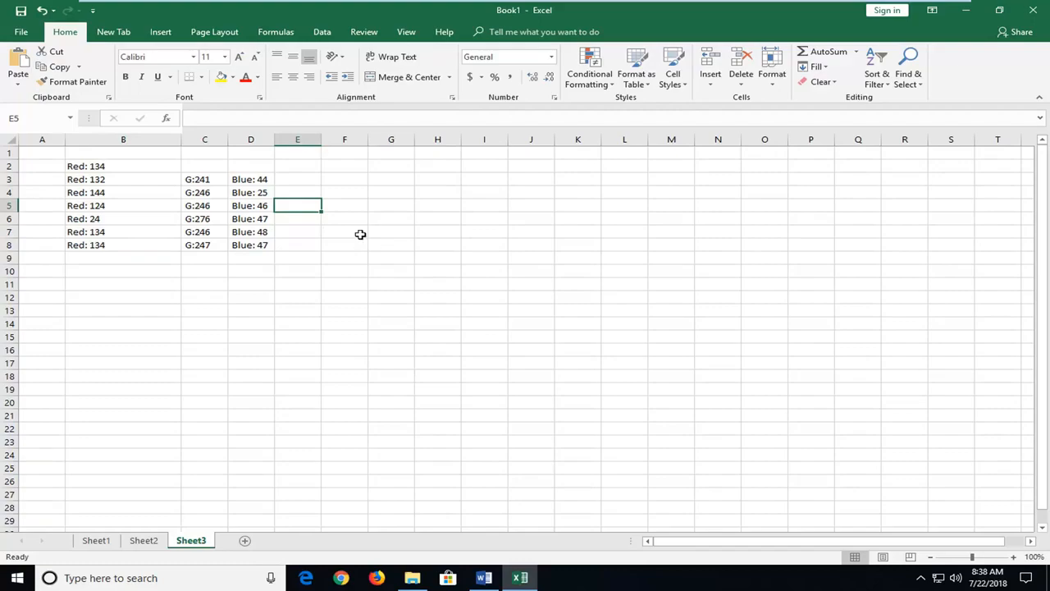